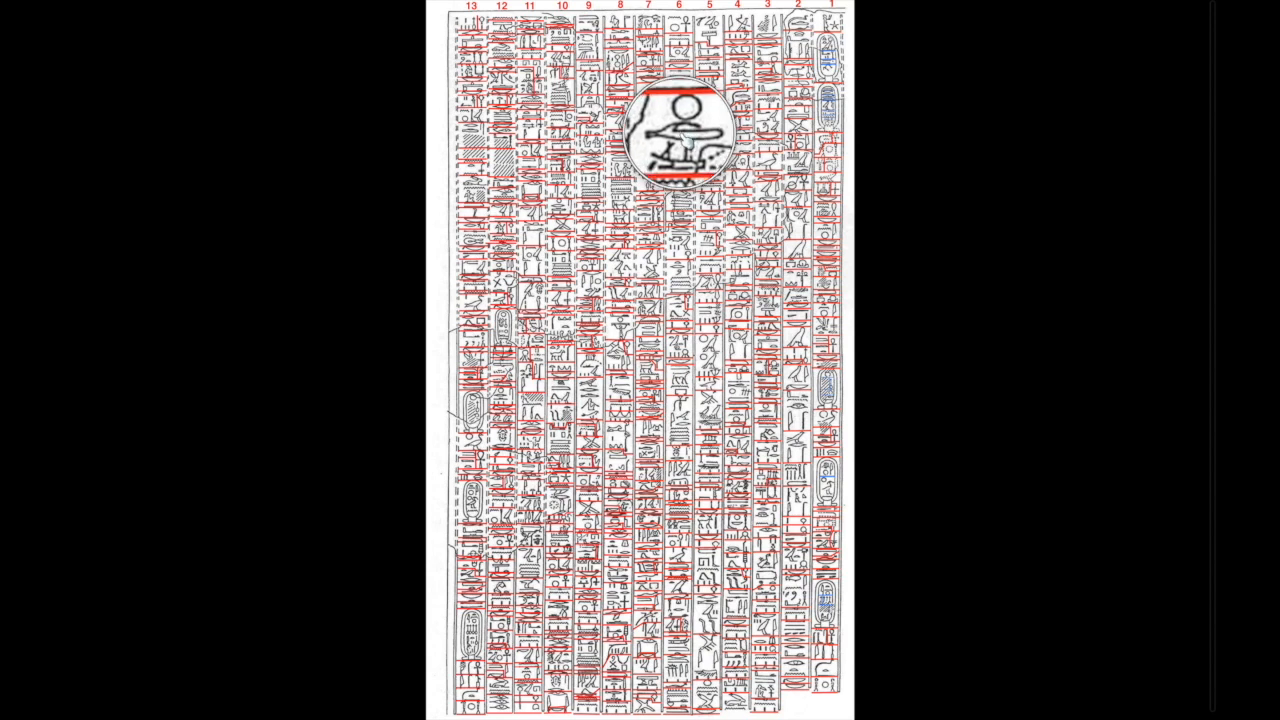
mouse_move(700, 260)
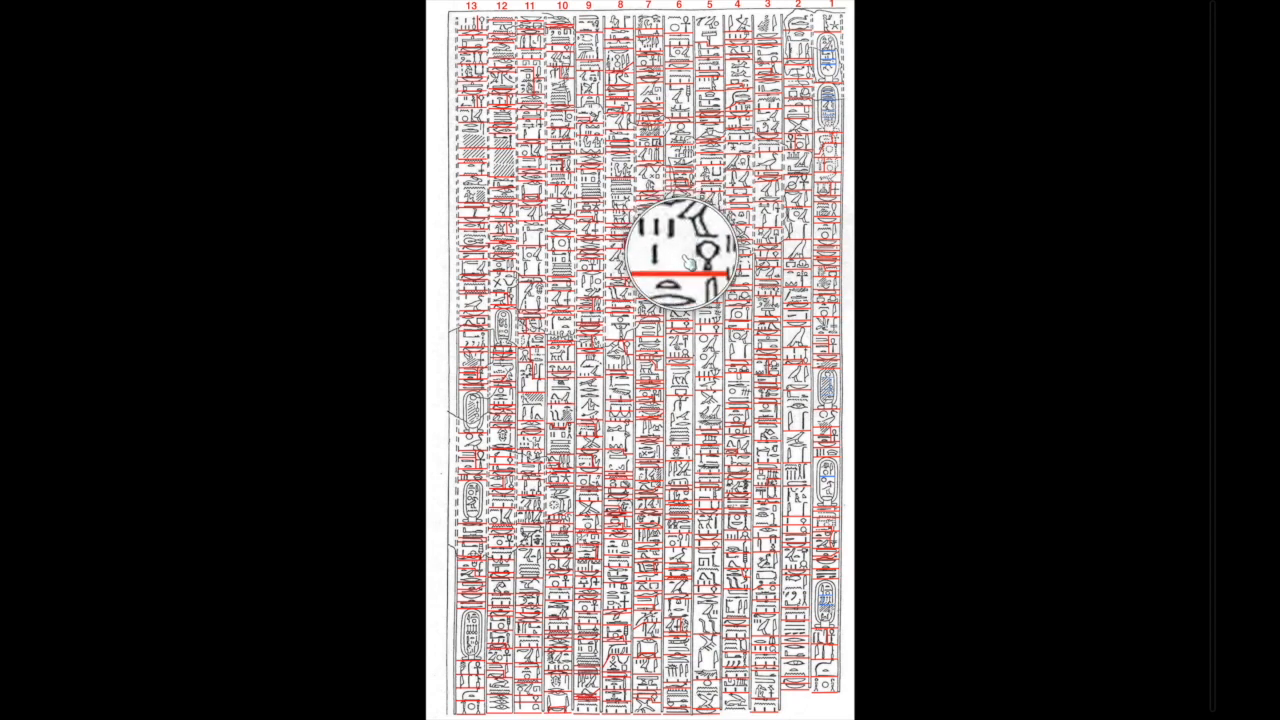